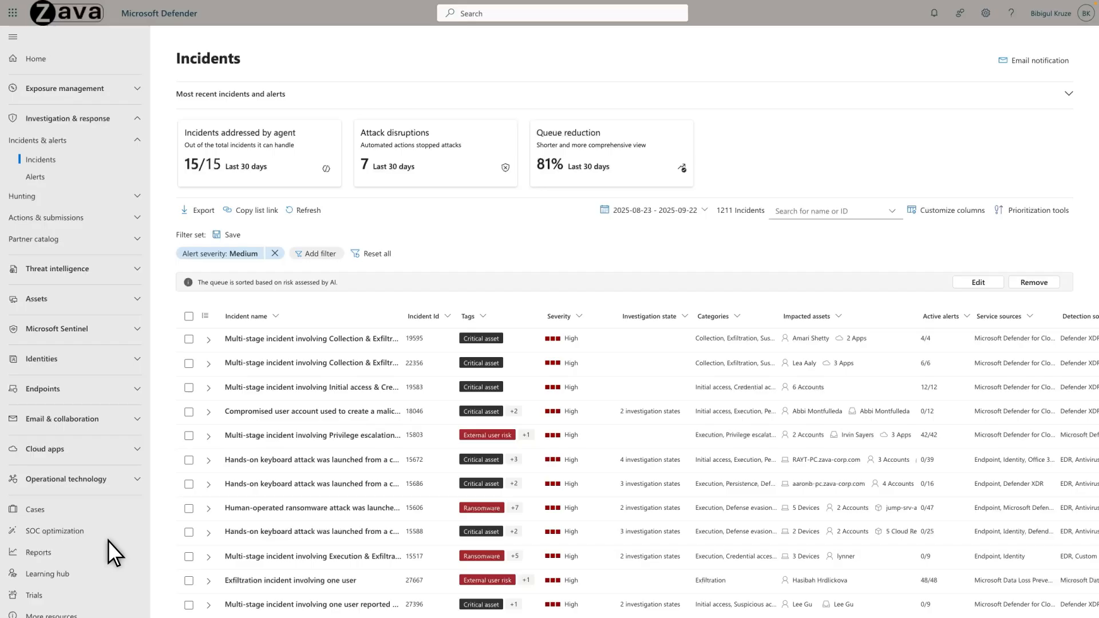
mouse_move(241, 517)
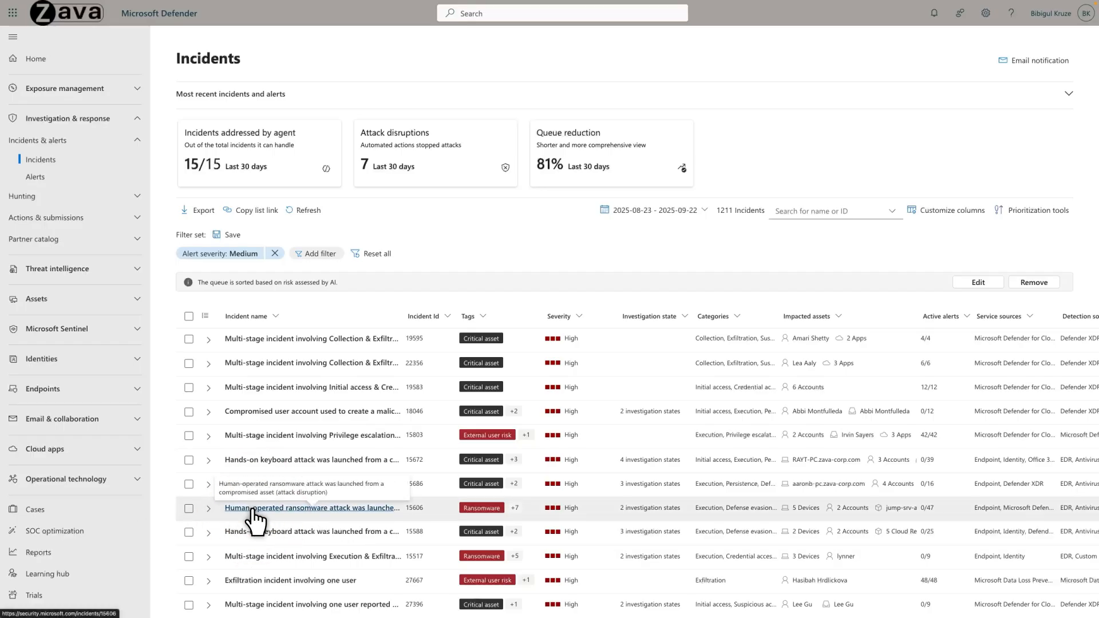
- Open the 'Human-operated ransomware attack was launched…' incident from the Incidents queue
click(311, 507)
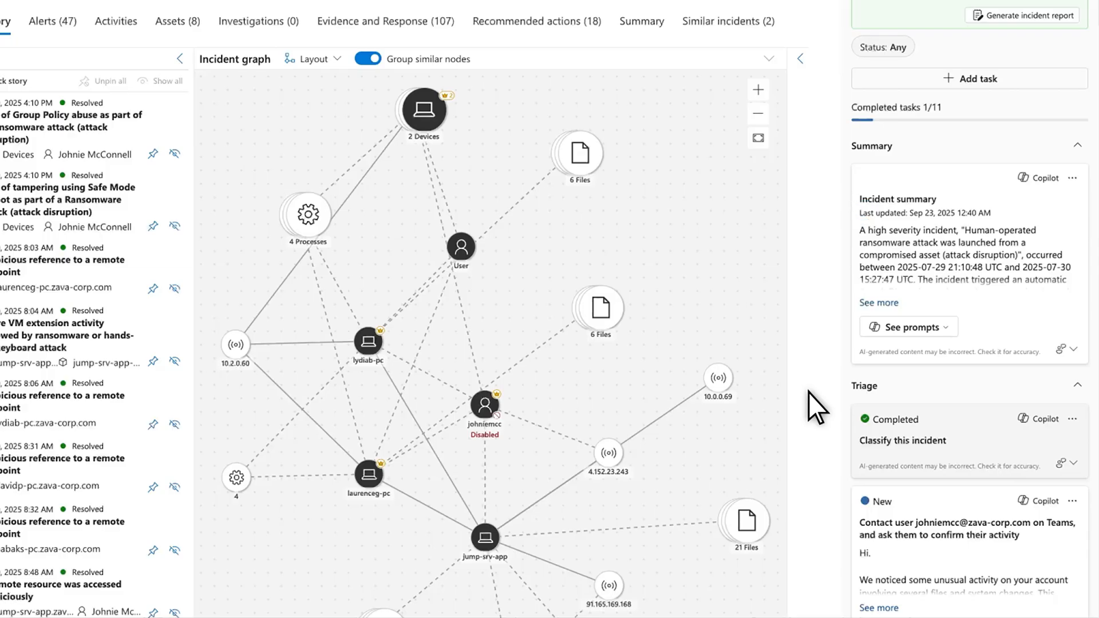
mouse_move(1071, 178)
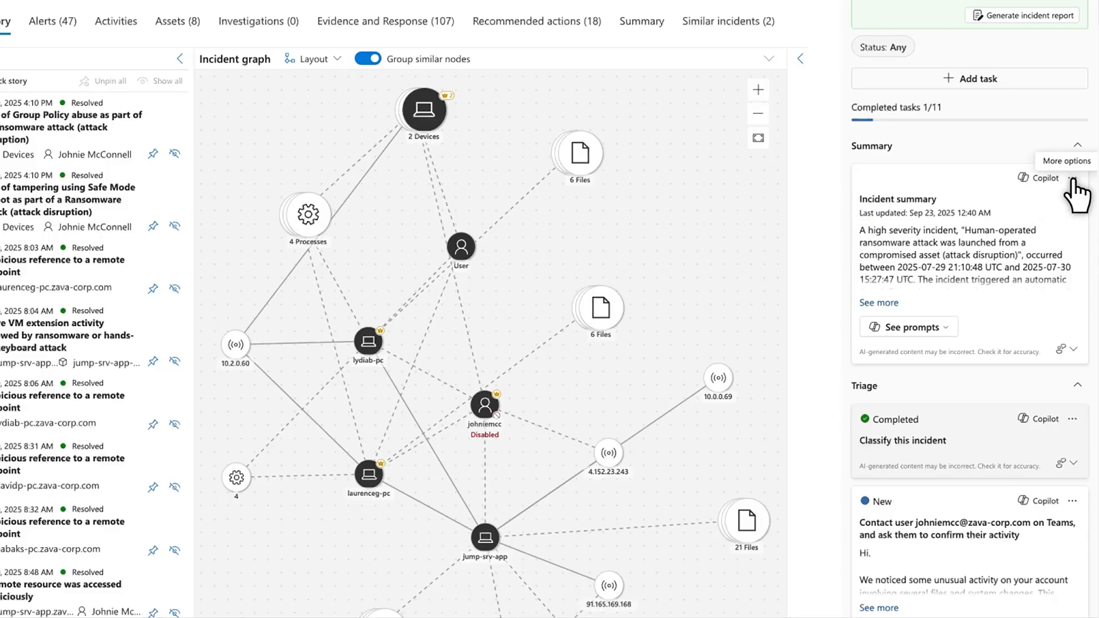
- Regenerate the Copilot incident summary via the card's More options menu
click(1071, 177)
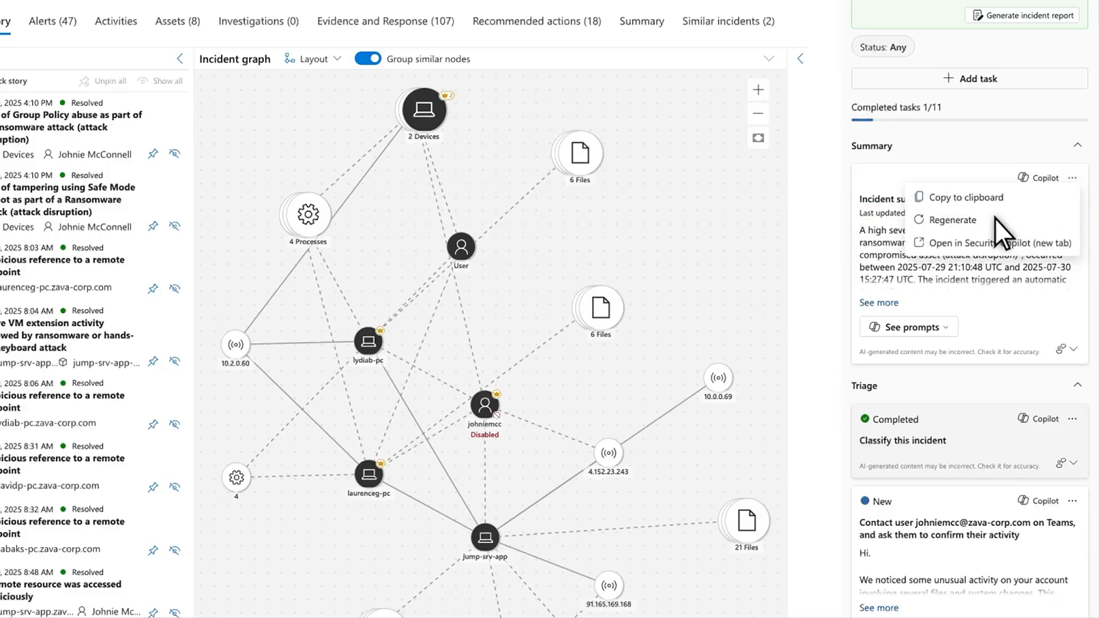
click(953, 220)
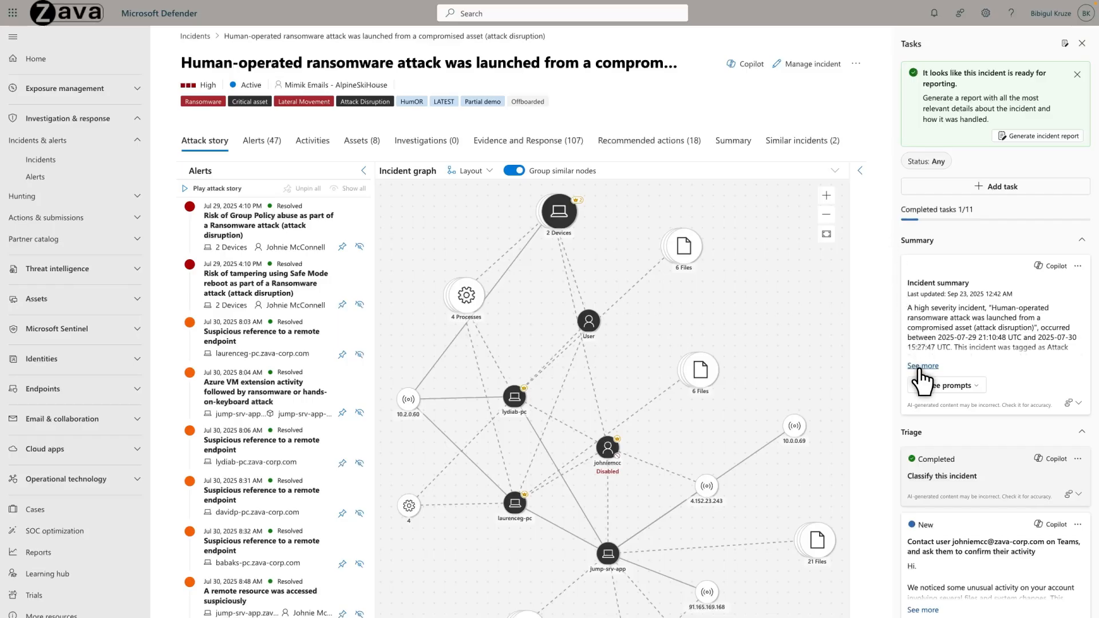
- Expand the incident summary with 'See more' and read the full narrative in the Tasks pane
click(923, 366)
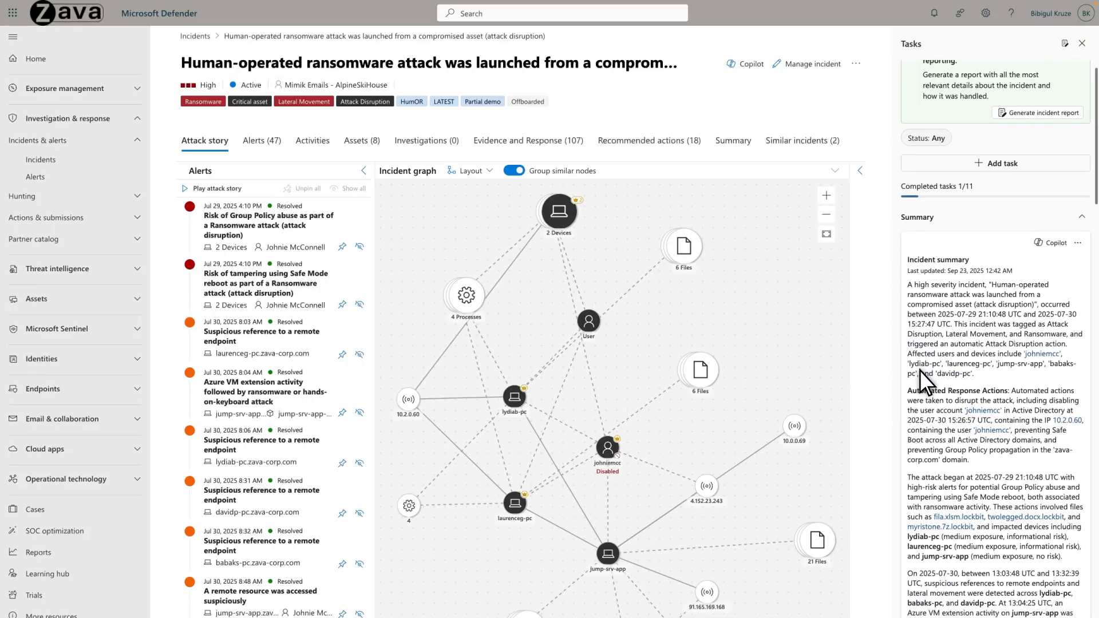
scroll(down, 3)
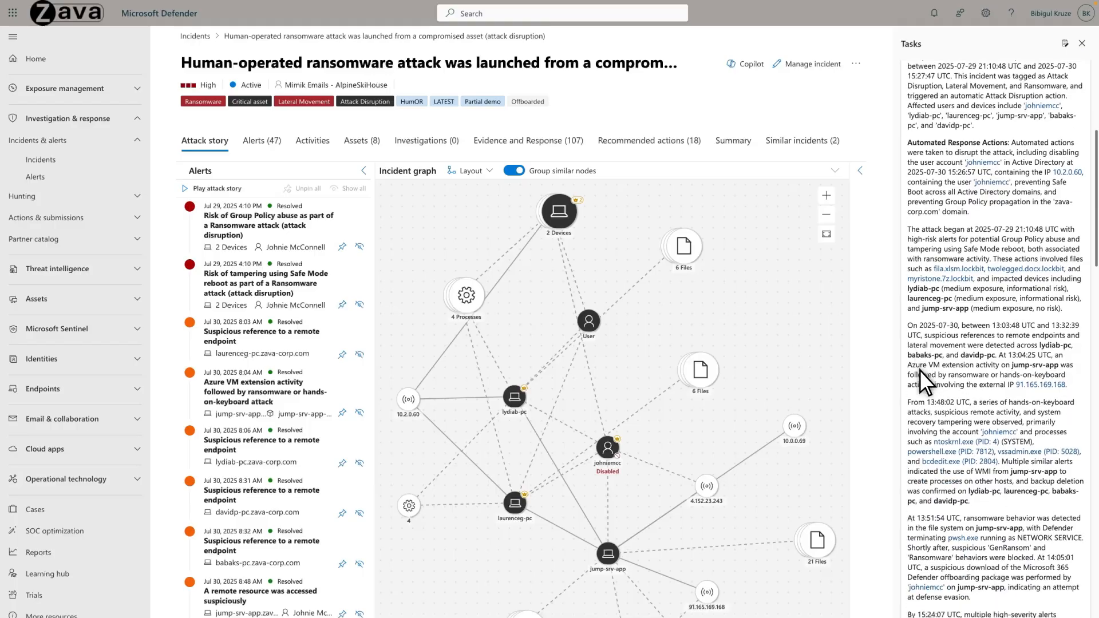
scroll(down, 3)
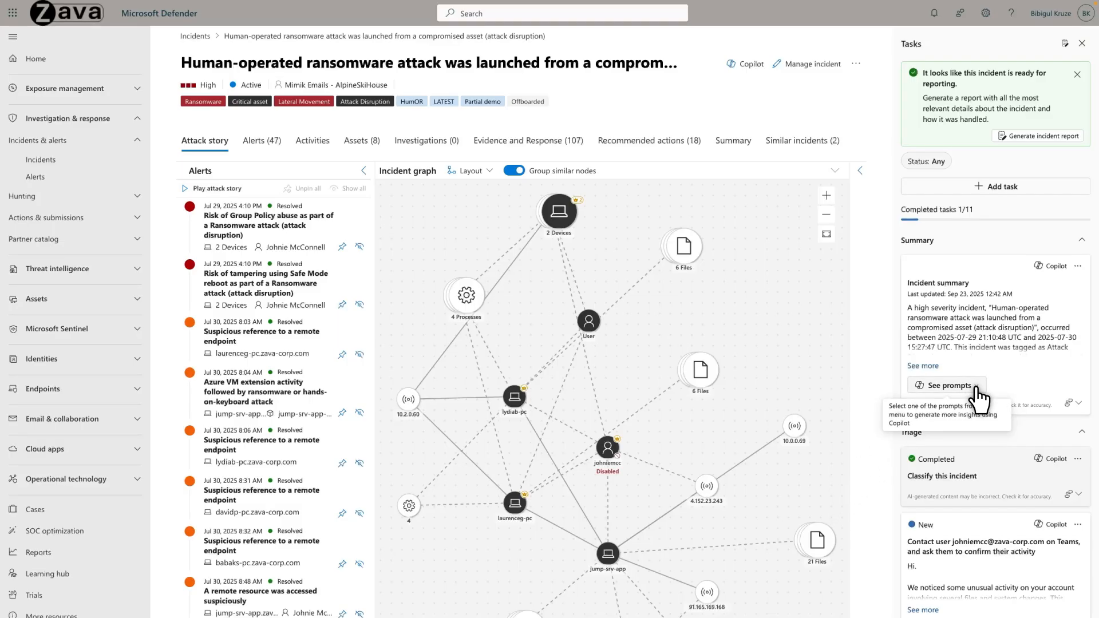
- Show the suggested Copilot prompts for this incident with 'See prompts'
click(946, 385)
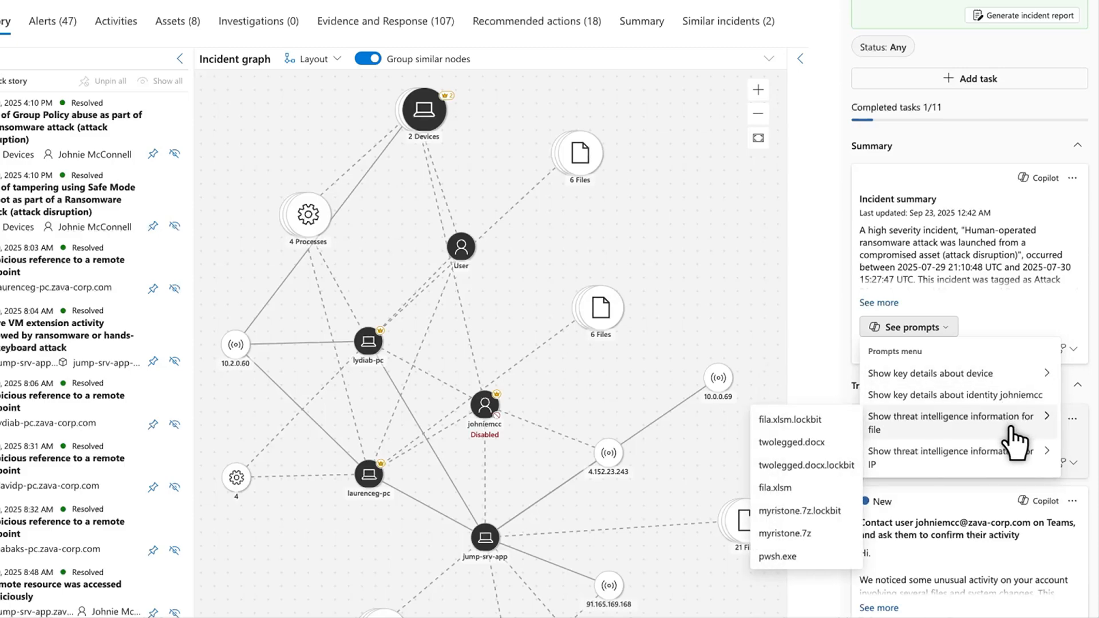
mouse_move(954, 458)
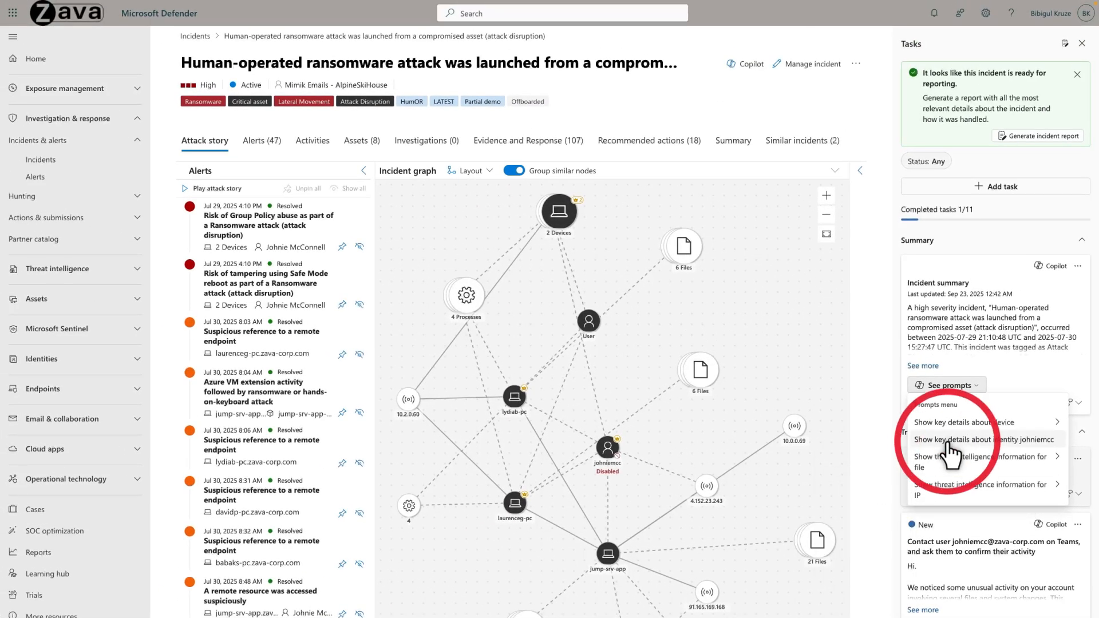
click(984, 439)
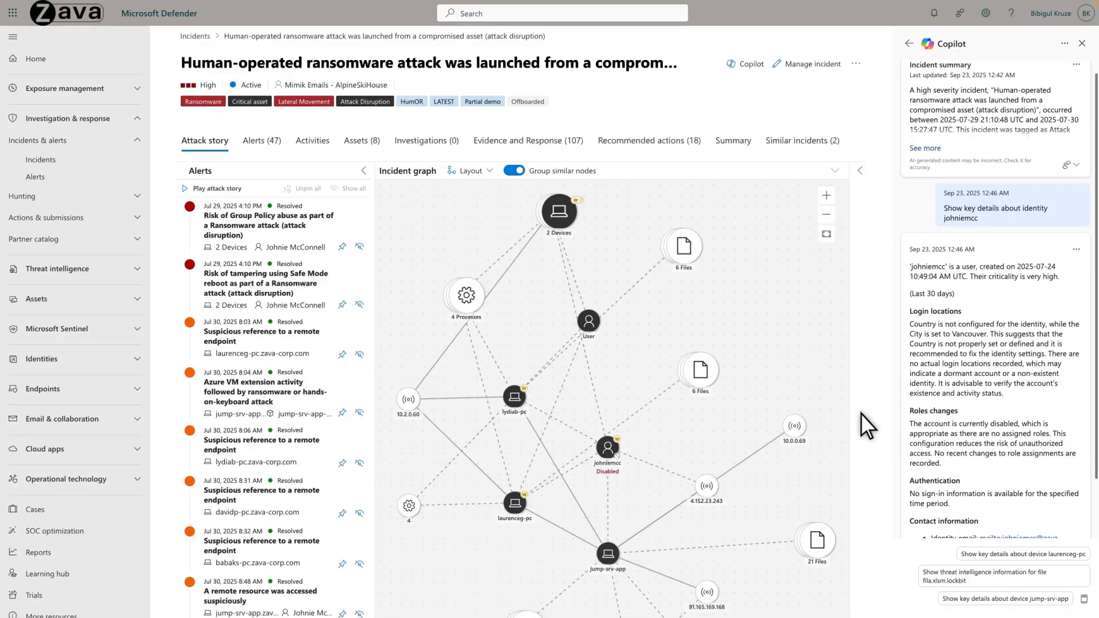
scroll(down, 3)
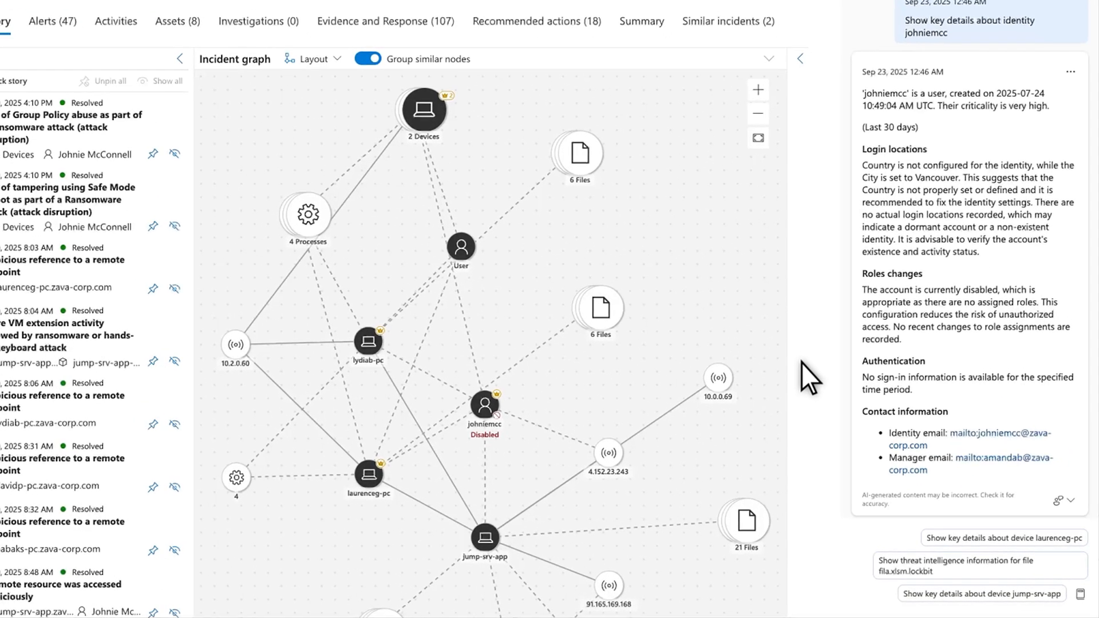
mouse_move(1062, 584)
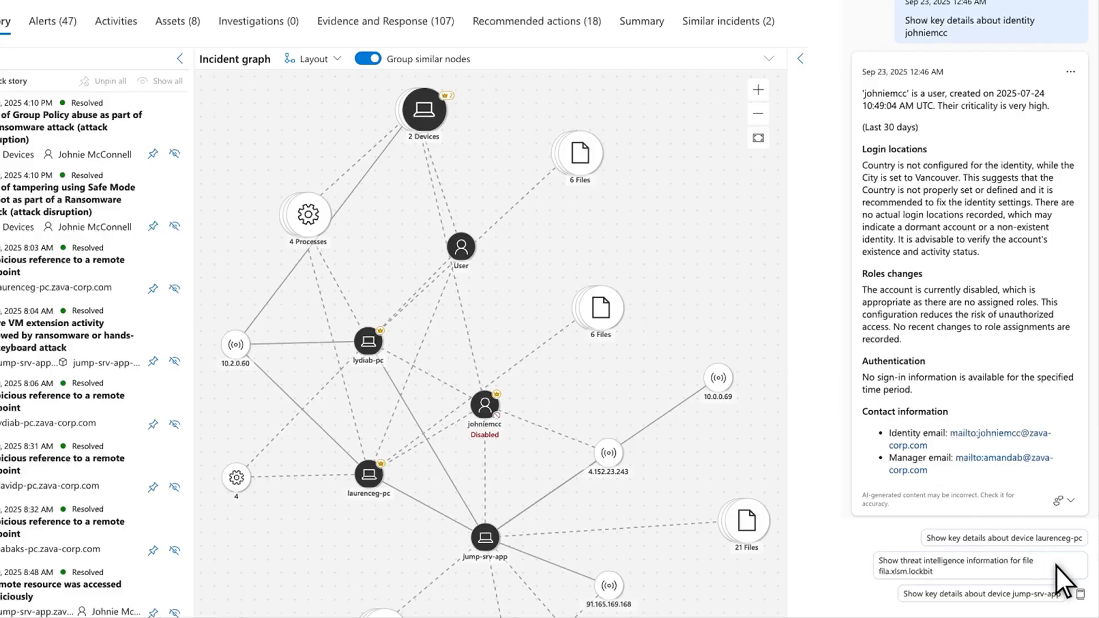
click(1086, 594)
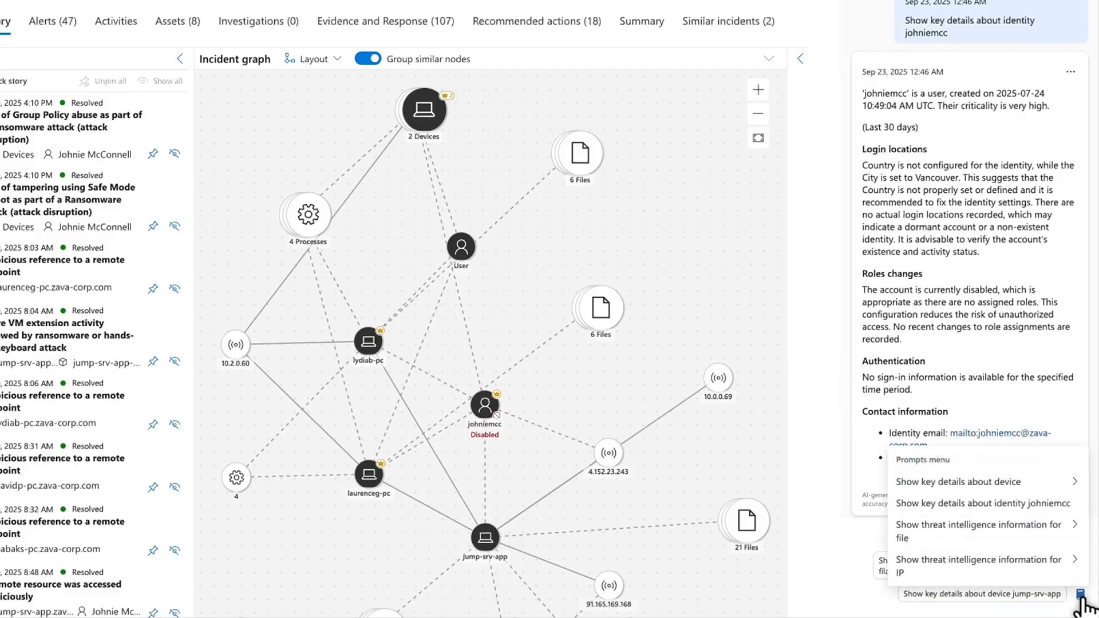